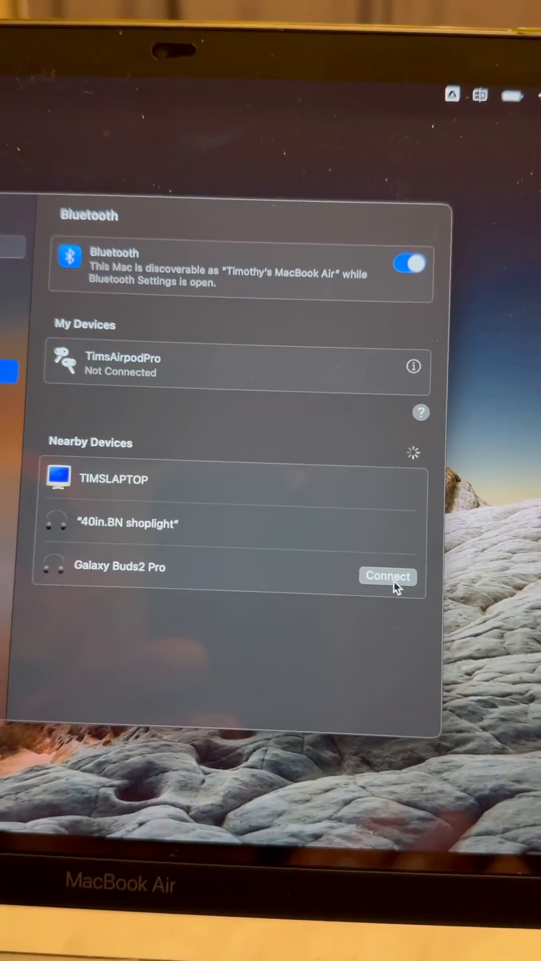
# Step: Connect the Galaxy Buds2 Pro from Nearby Devices so they show as Connected
pyautogui.click(387, 576)
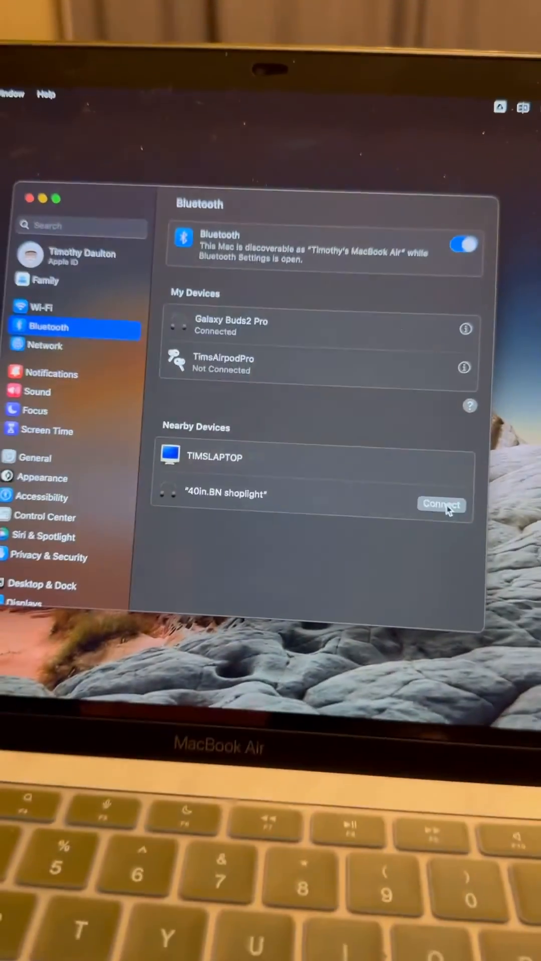